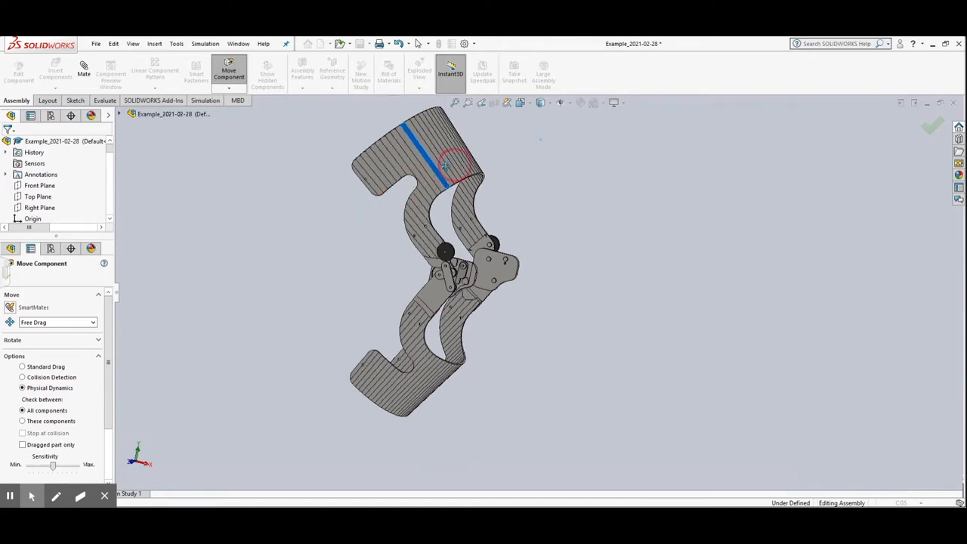
# Swing the upper brace frame to bend the knee brace at its hinge and straighten it back out
pyautogui.moveTo(453, 163); pyautogui.dragTo(572, 153)
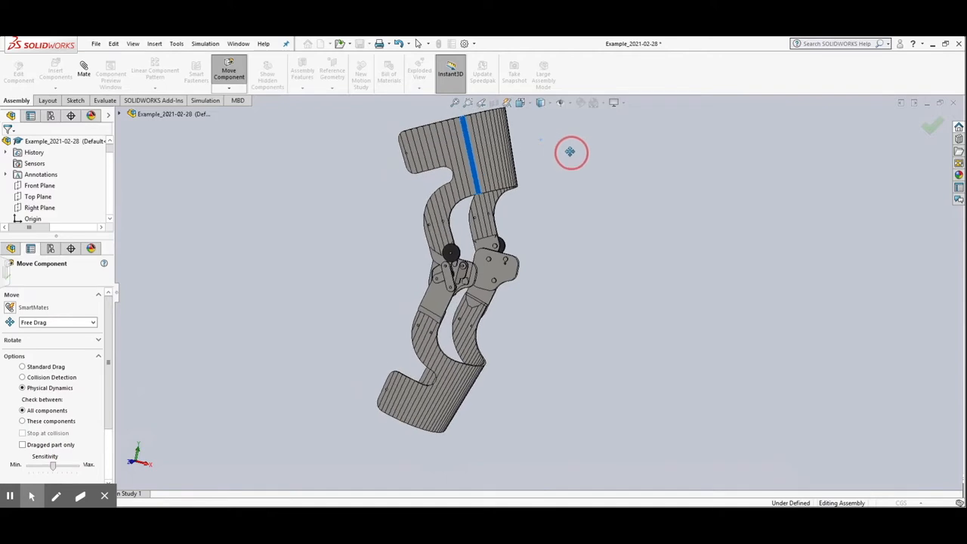
pyautogui.moveTo(571, 153); pyautogui.dragTo(576, 159)
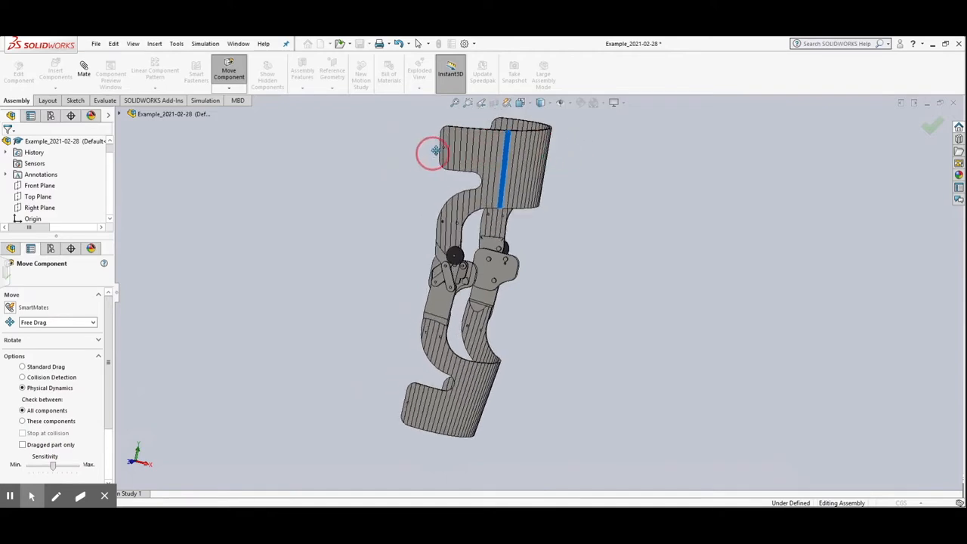
pyautogui.moveTo(435, 151); pyautogui.dragTo(369, 199)
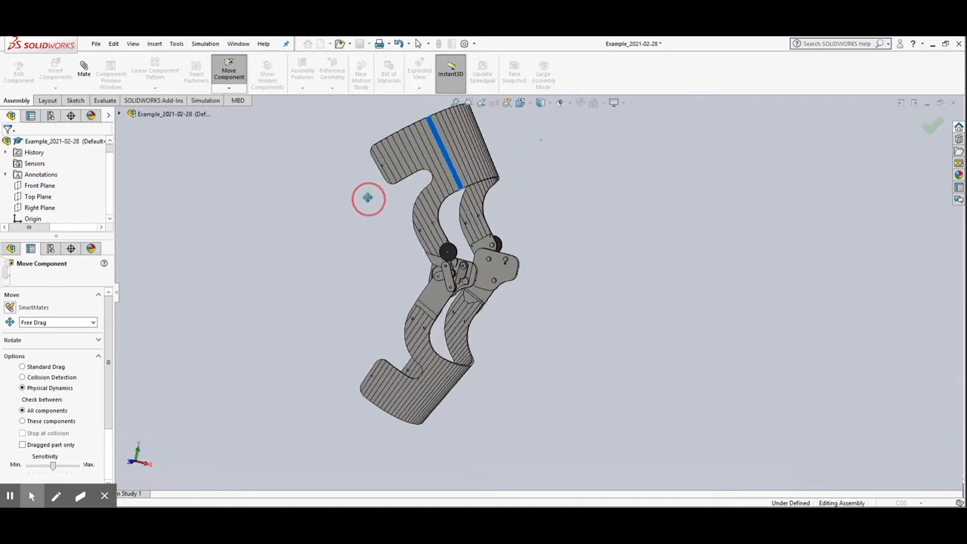
pyautogui.moveTo(369, 199); pyautogui.dragTo(363, 233)
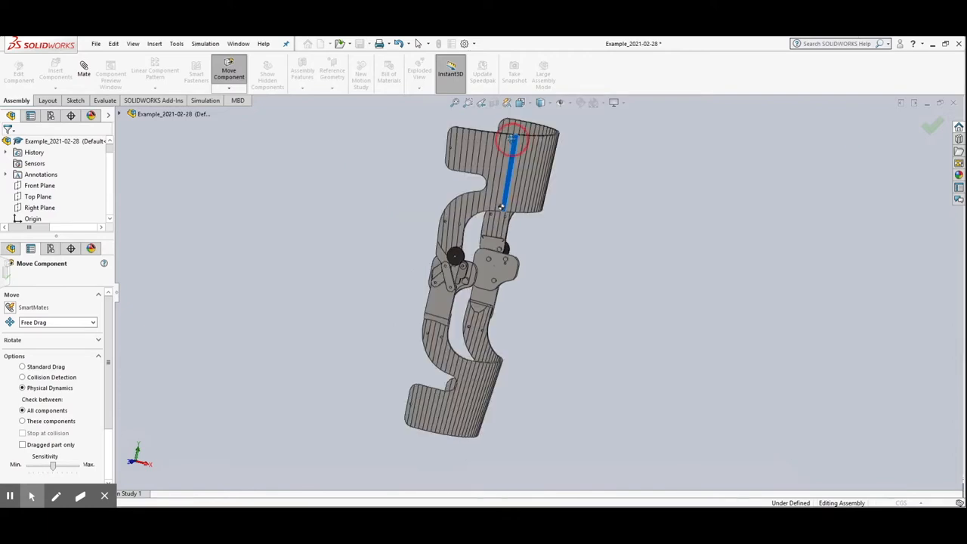
# Flex the brace about the knee joint once more, ending with the assembly straightened
pyautogui.moveTo(511, 139); pyautogui.dragTo(456, 151)
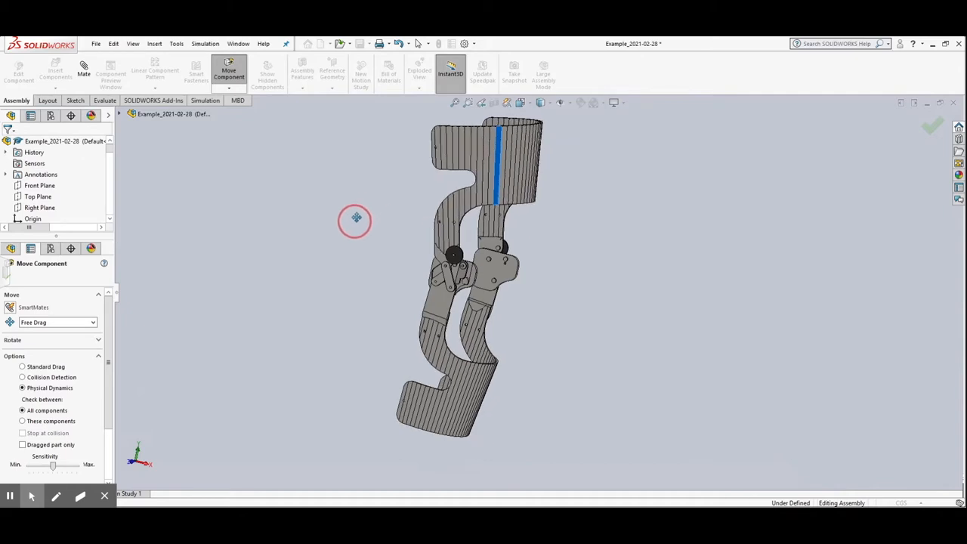
pyautogui.moveTo(355, 219); pyautogui.dragTo(321, 254)
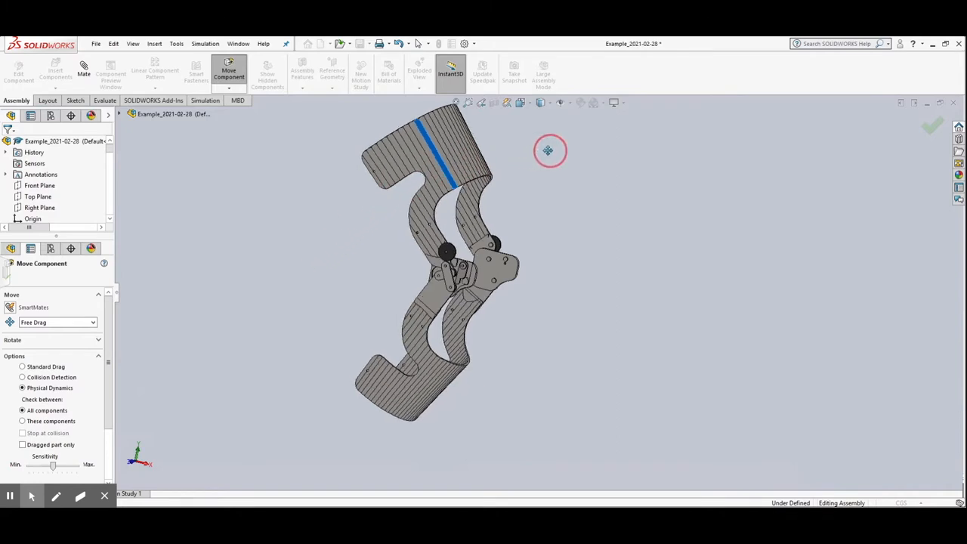
pyautogui.moveTo(550, 151); pyautogui.dragTo(576, 158)
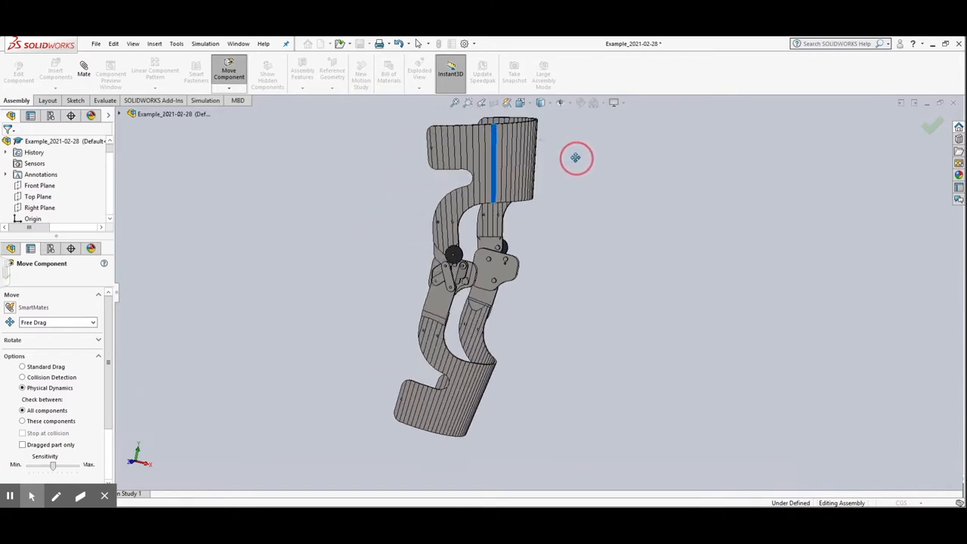
pyautogui.moveTo(577, 159); pyautogui.dragTo(572, 155)
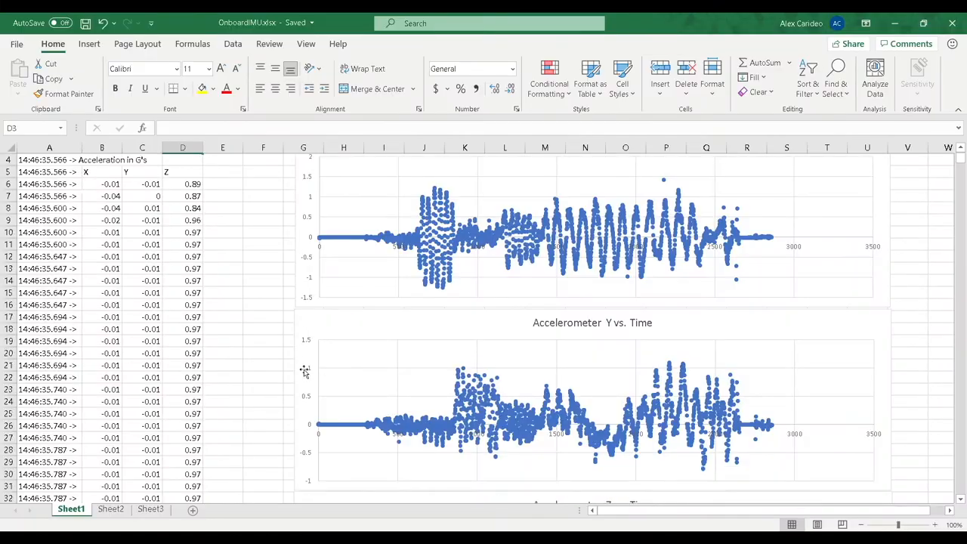
# Review the magnetometer-versus-time charts on Sheet3 before the walking workbook's accelerometer plots
pyautogui.scroll(-3)
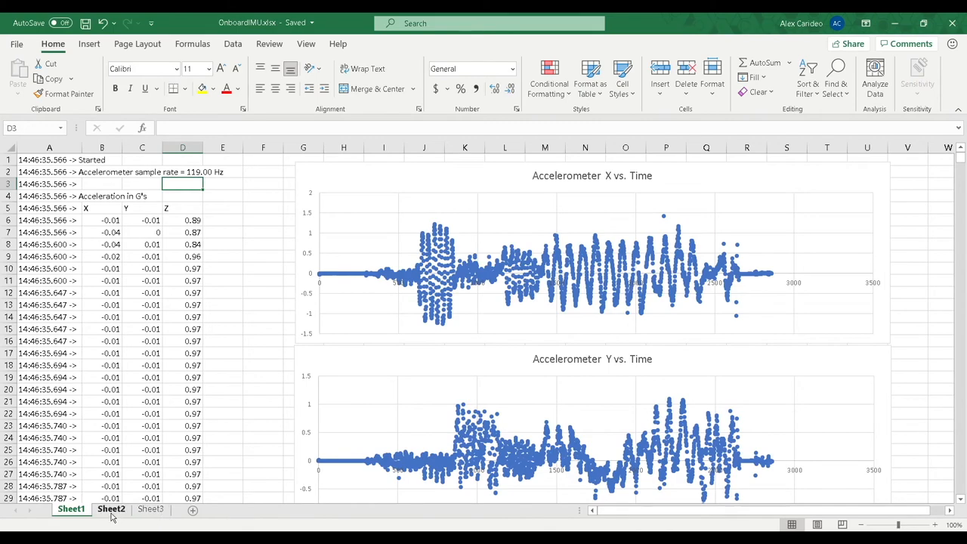
pyautogui.click(112, 508)
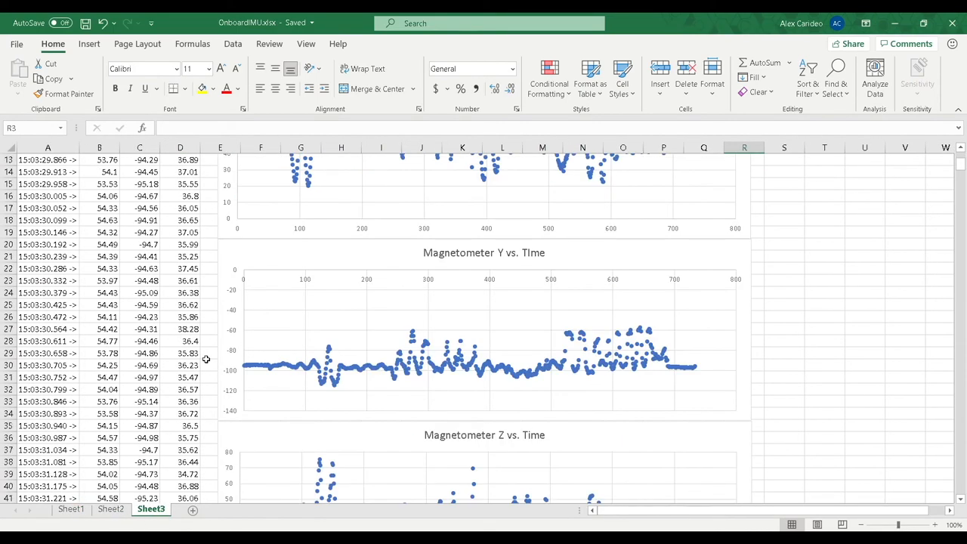
pyautogui.scroll(-3)
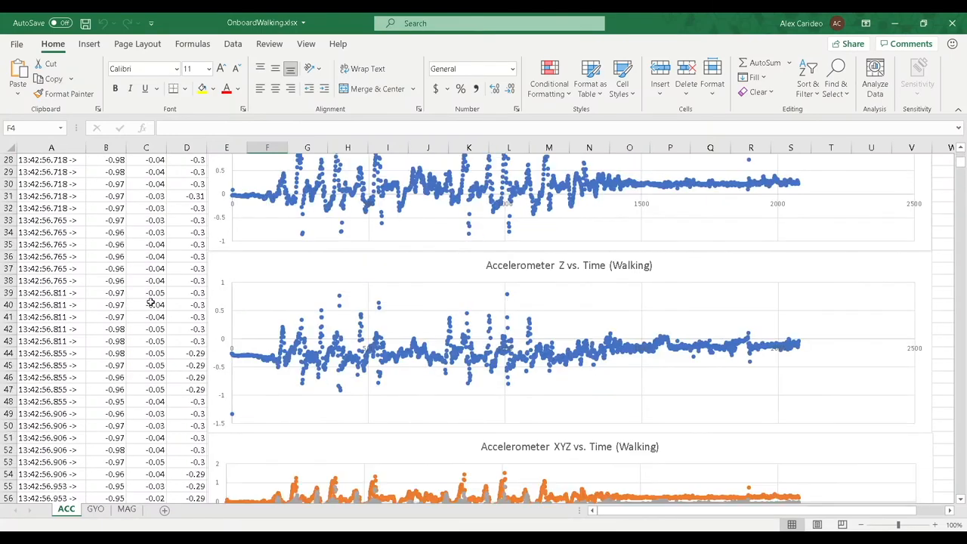
# Scan the gyroscope X and Y walking plots, then the MAG sheet's magnetometer X, Y and XYZ plots
pyautogui.scroll(-3)
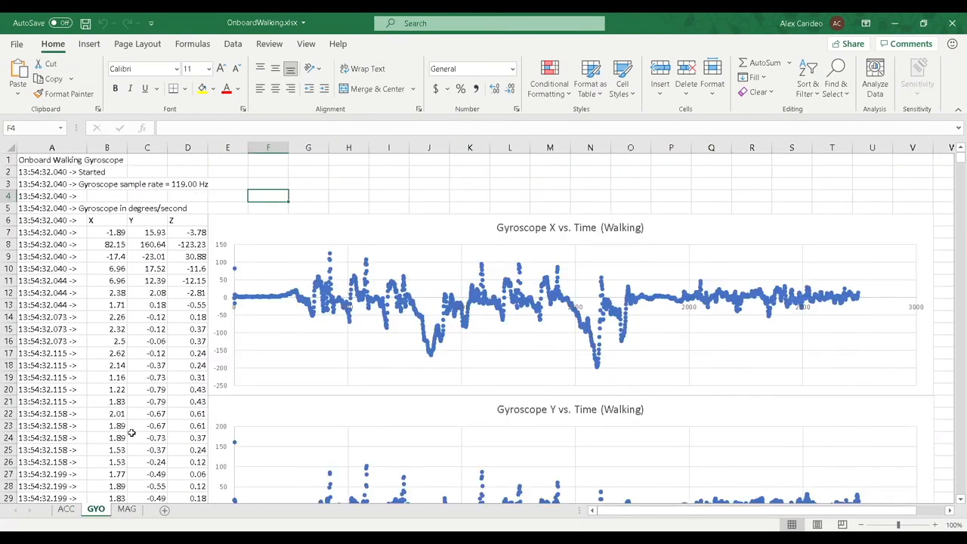
pyautogui.scroll(-3)
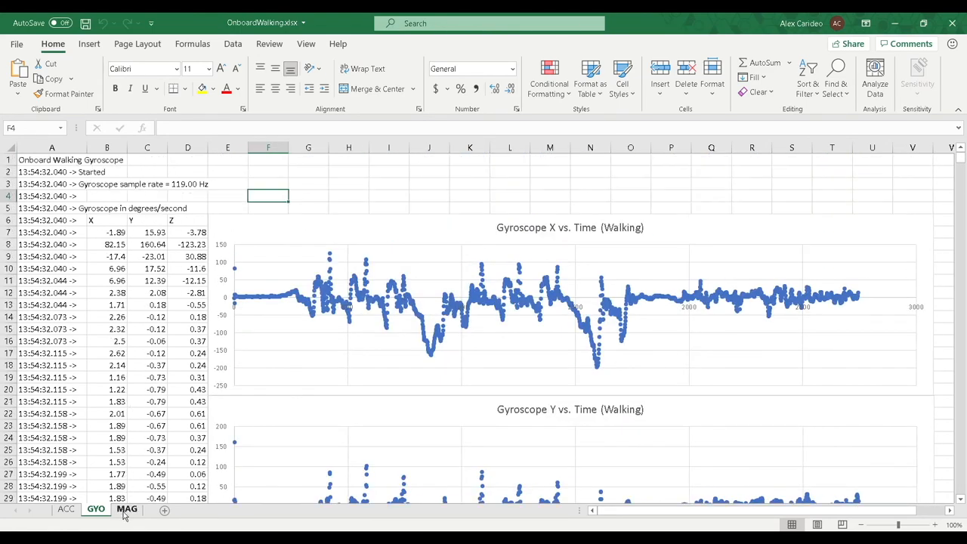
pyautogui.click(127, 508)
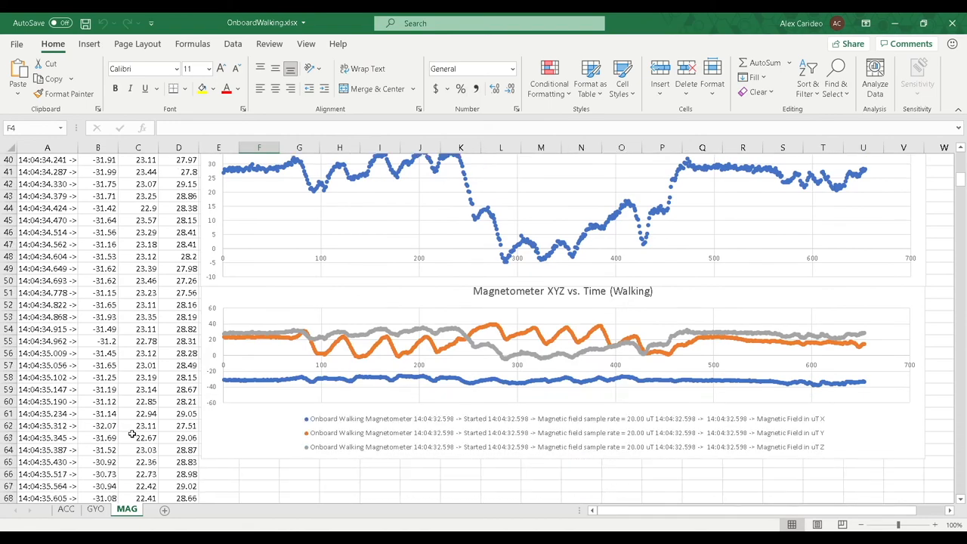
pyautogui.scroll(3)
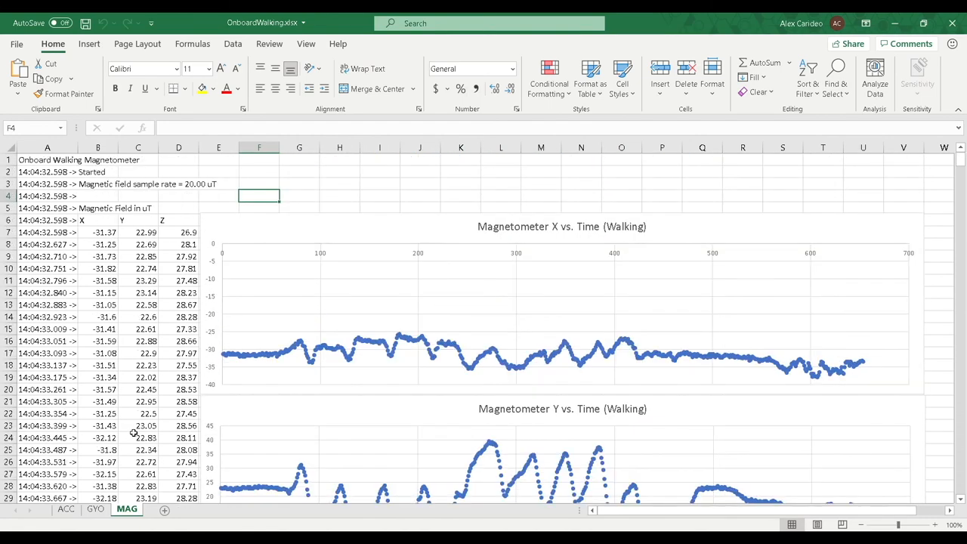